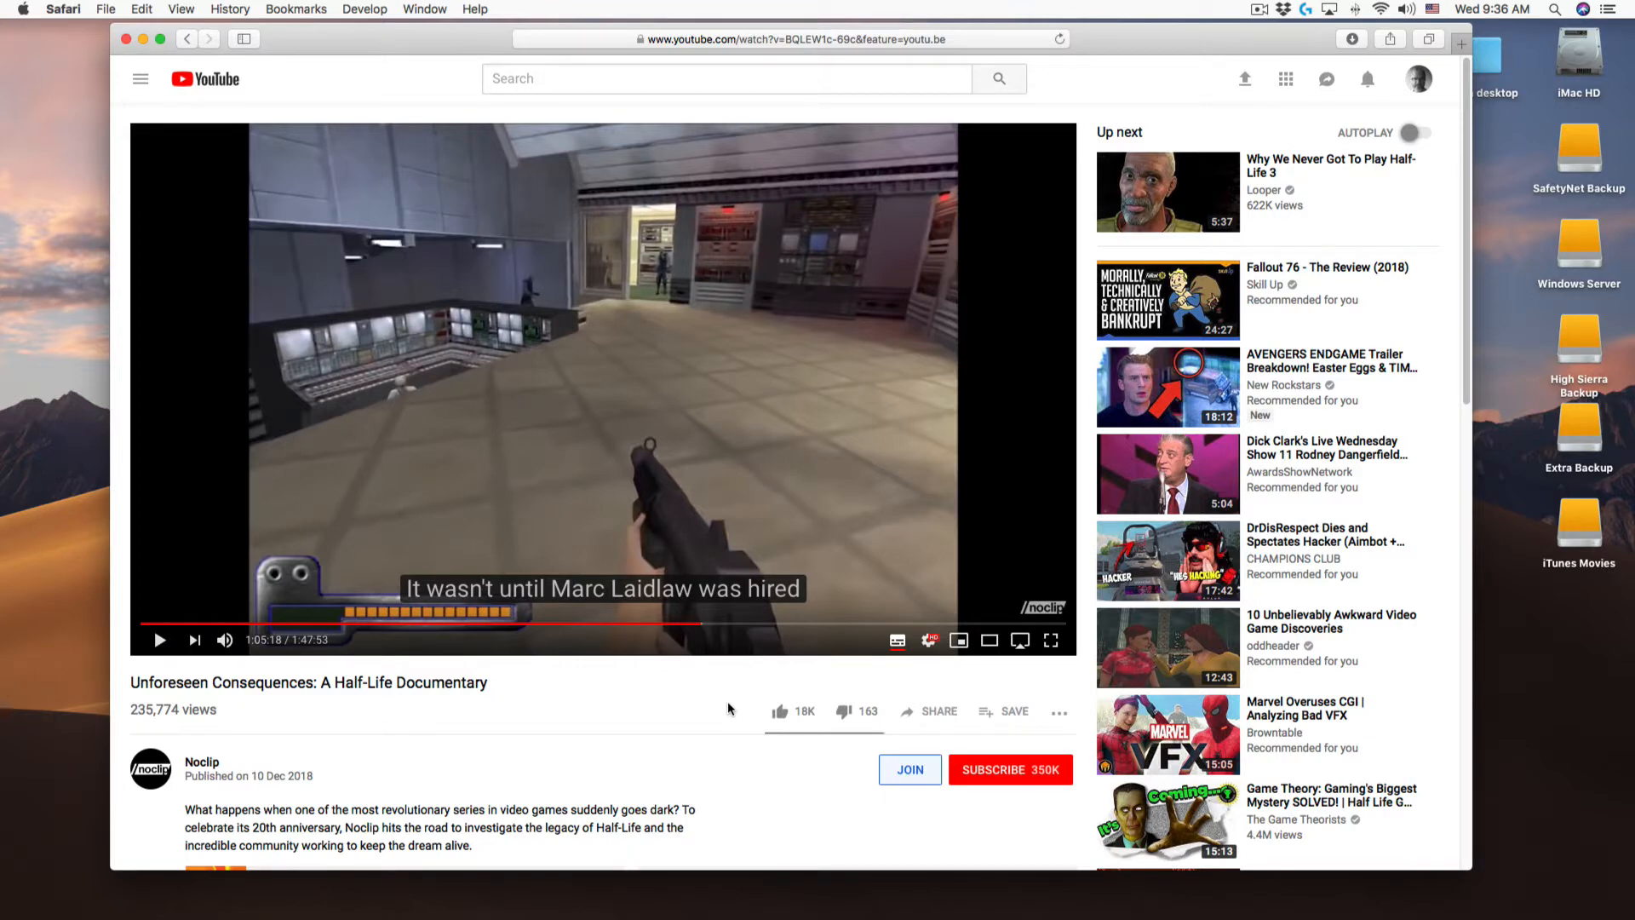
Copy the Half-Life documentary's short share link from YouTube's Share dialog.
left_click(840, 710)
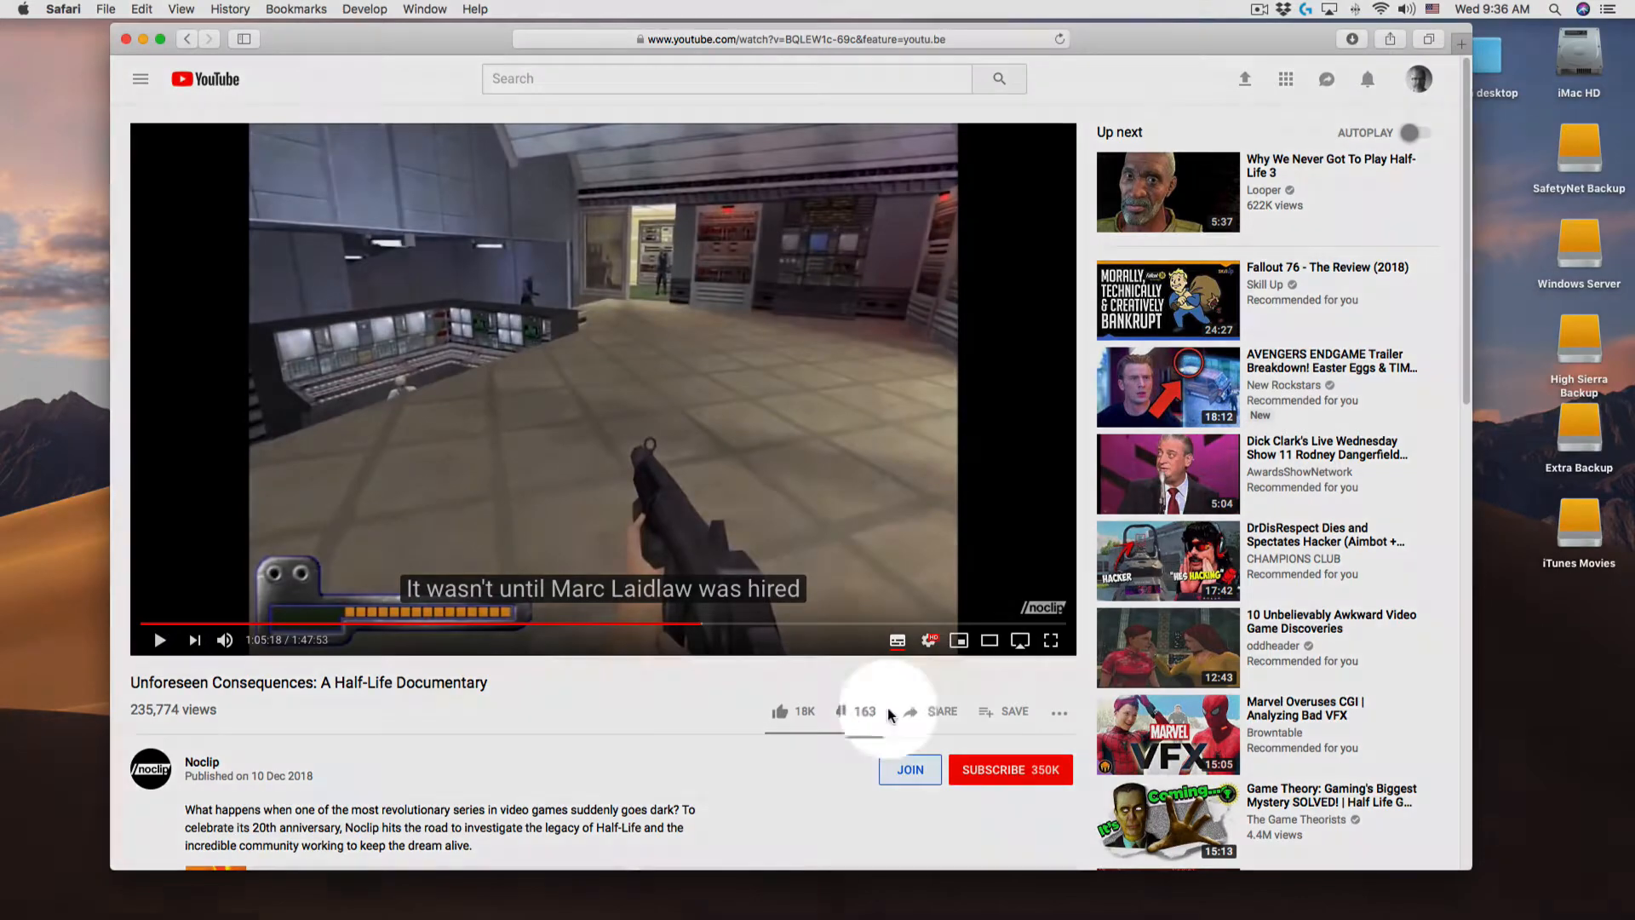
left_click(939, 712)
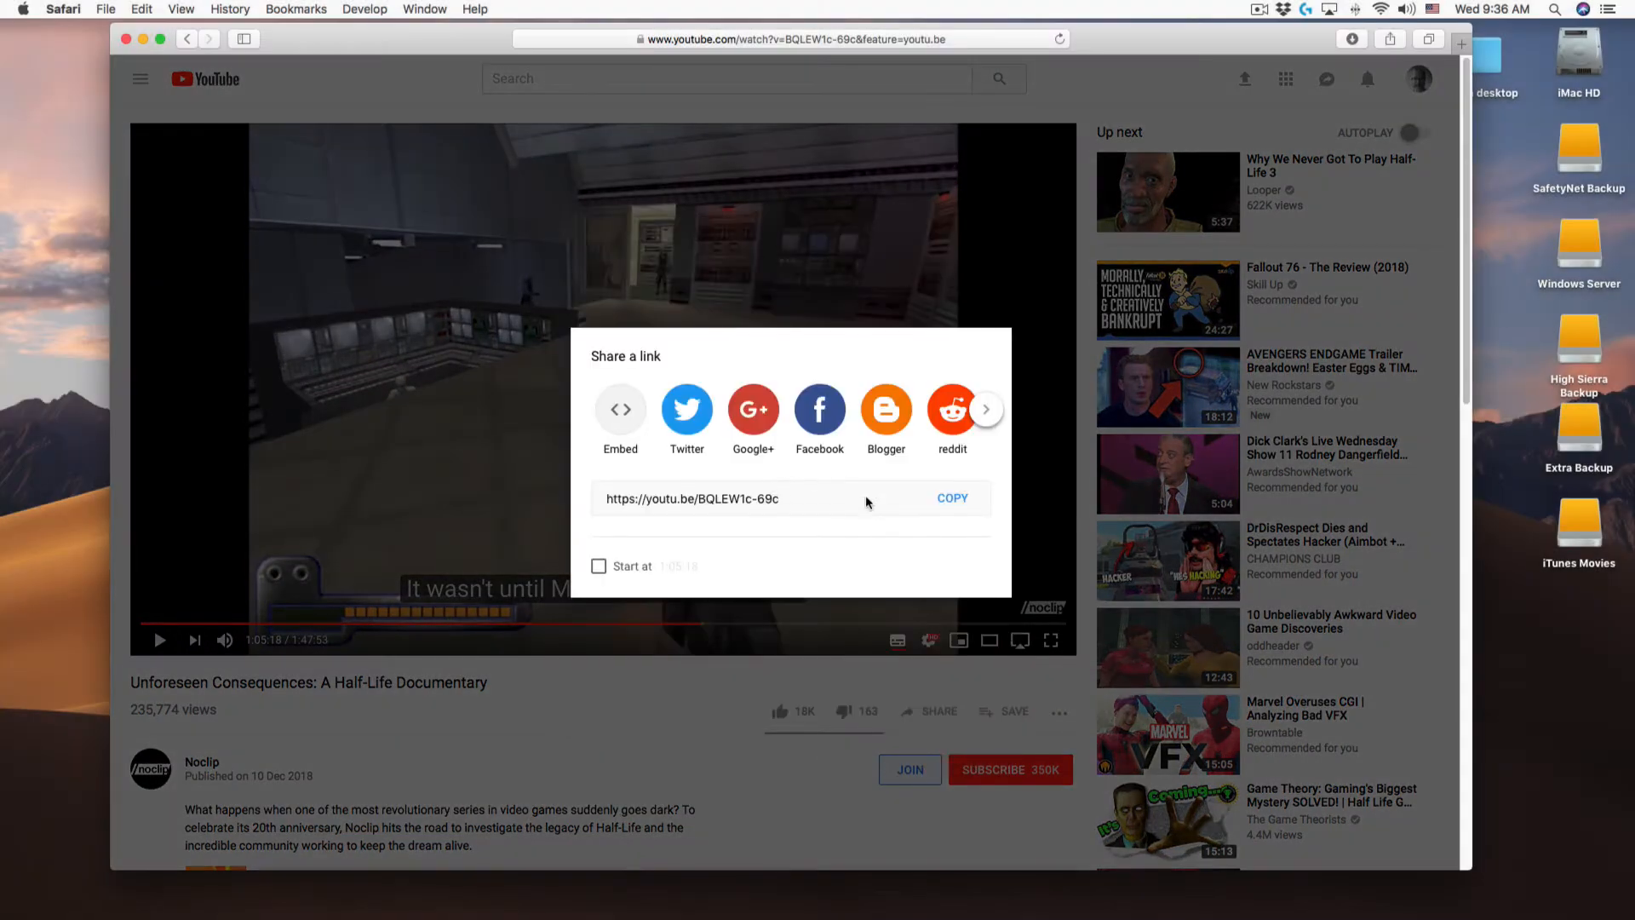
left_click(951, 498)
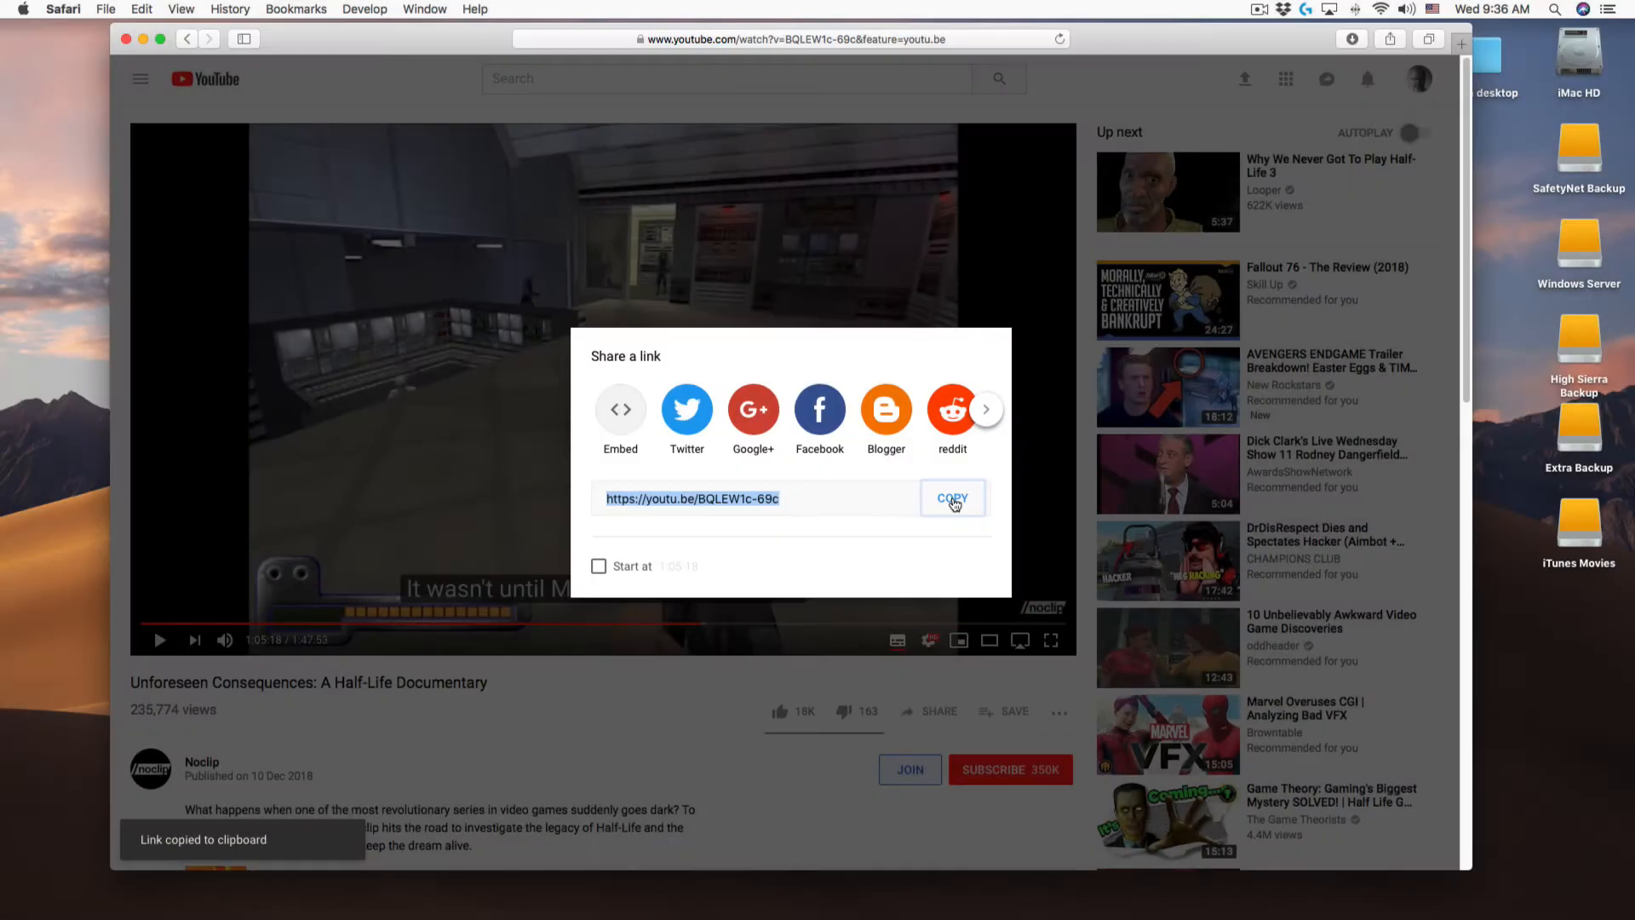
mouse_move(746, 685)
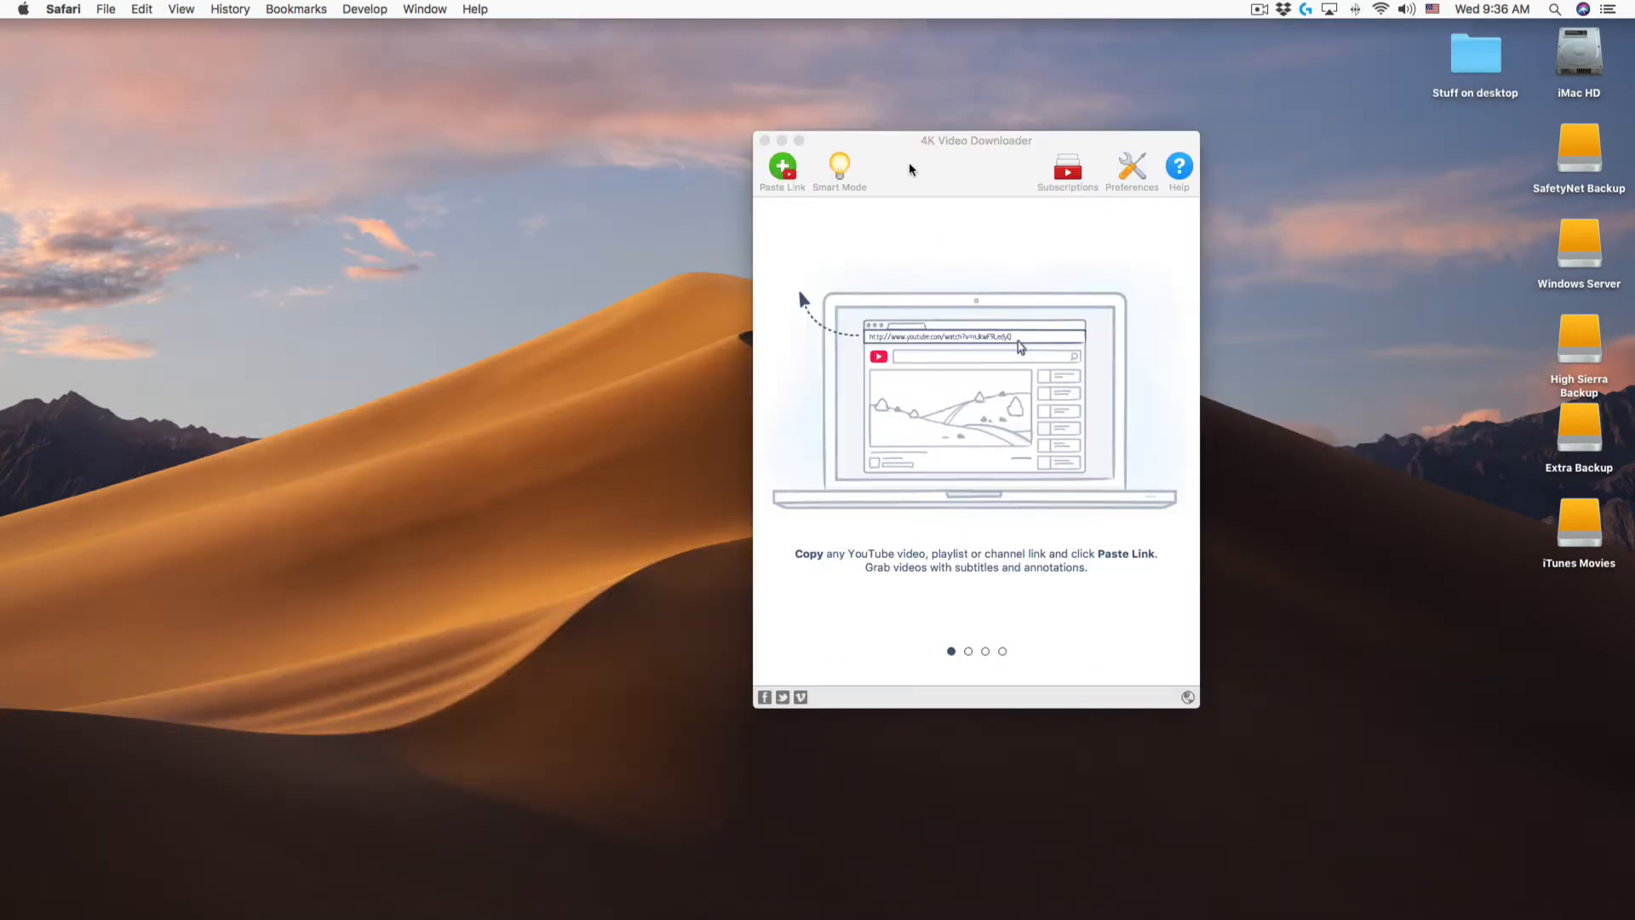
Confirm 'Embed subtitles in video file if possible' in Preferences and download the pasted link as MP4 1080p.
left_click(975, 140)
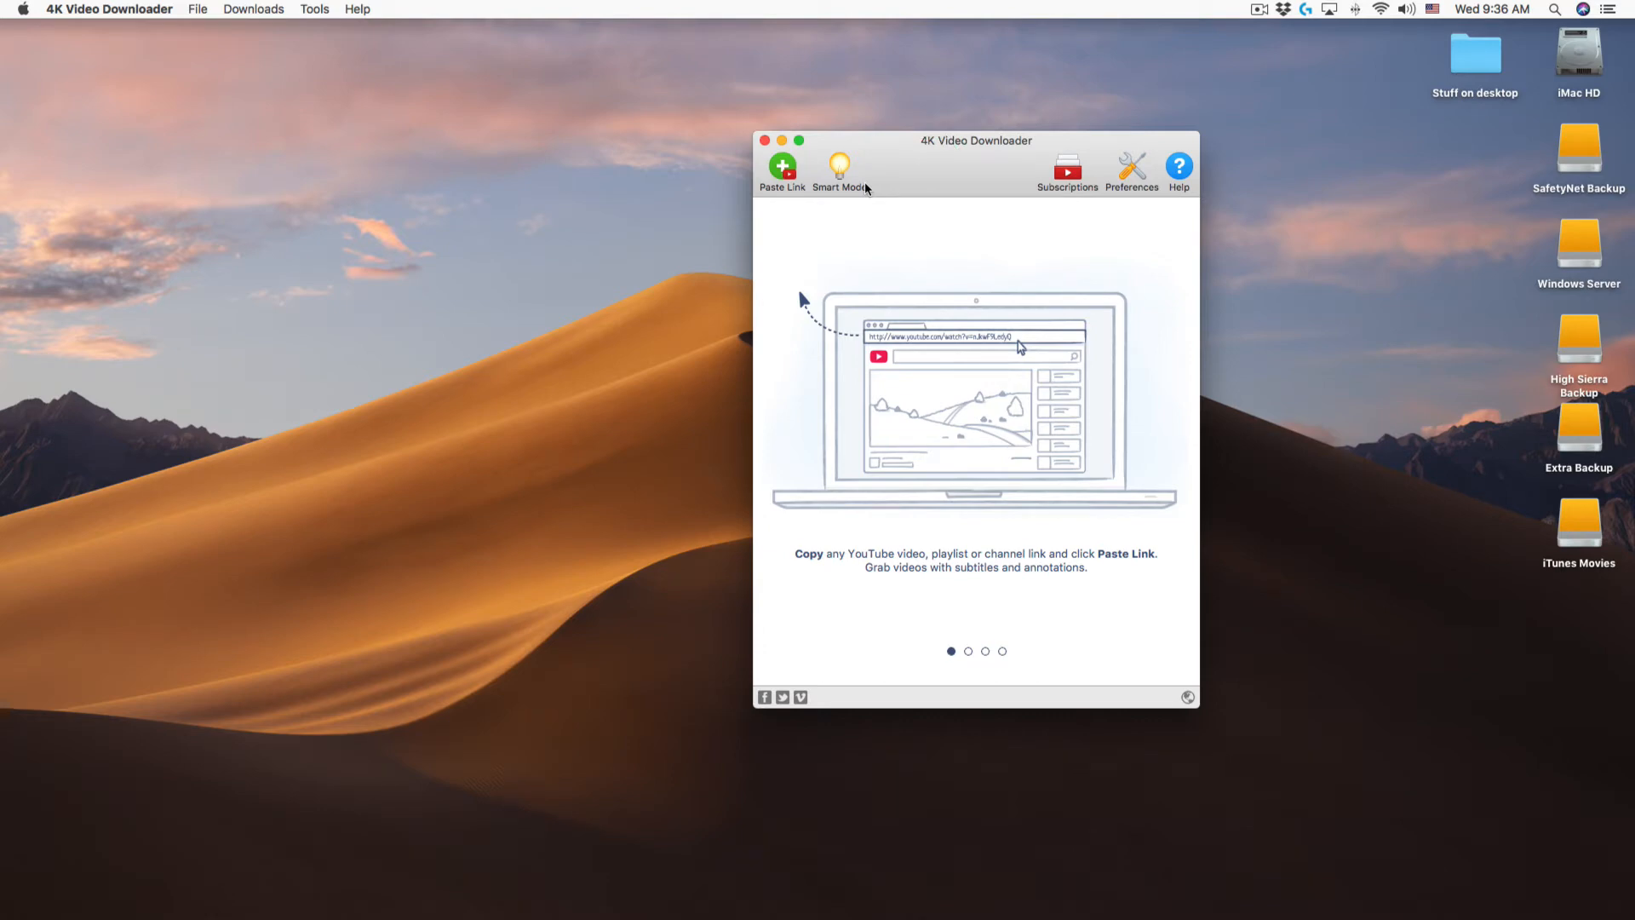
left_click(1131, 172)
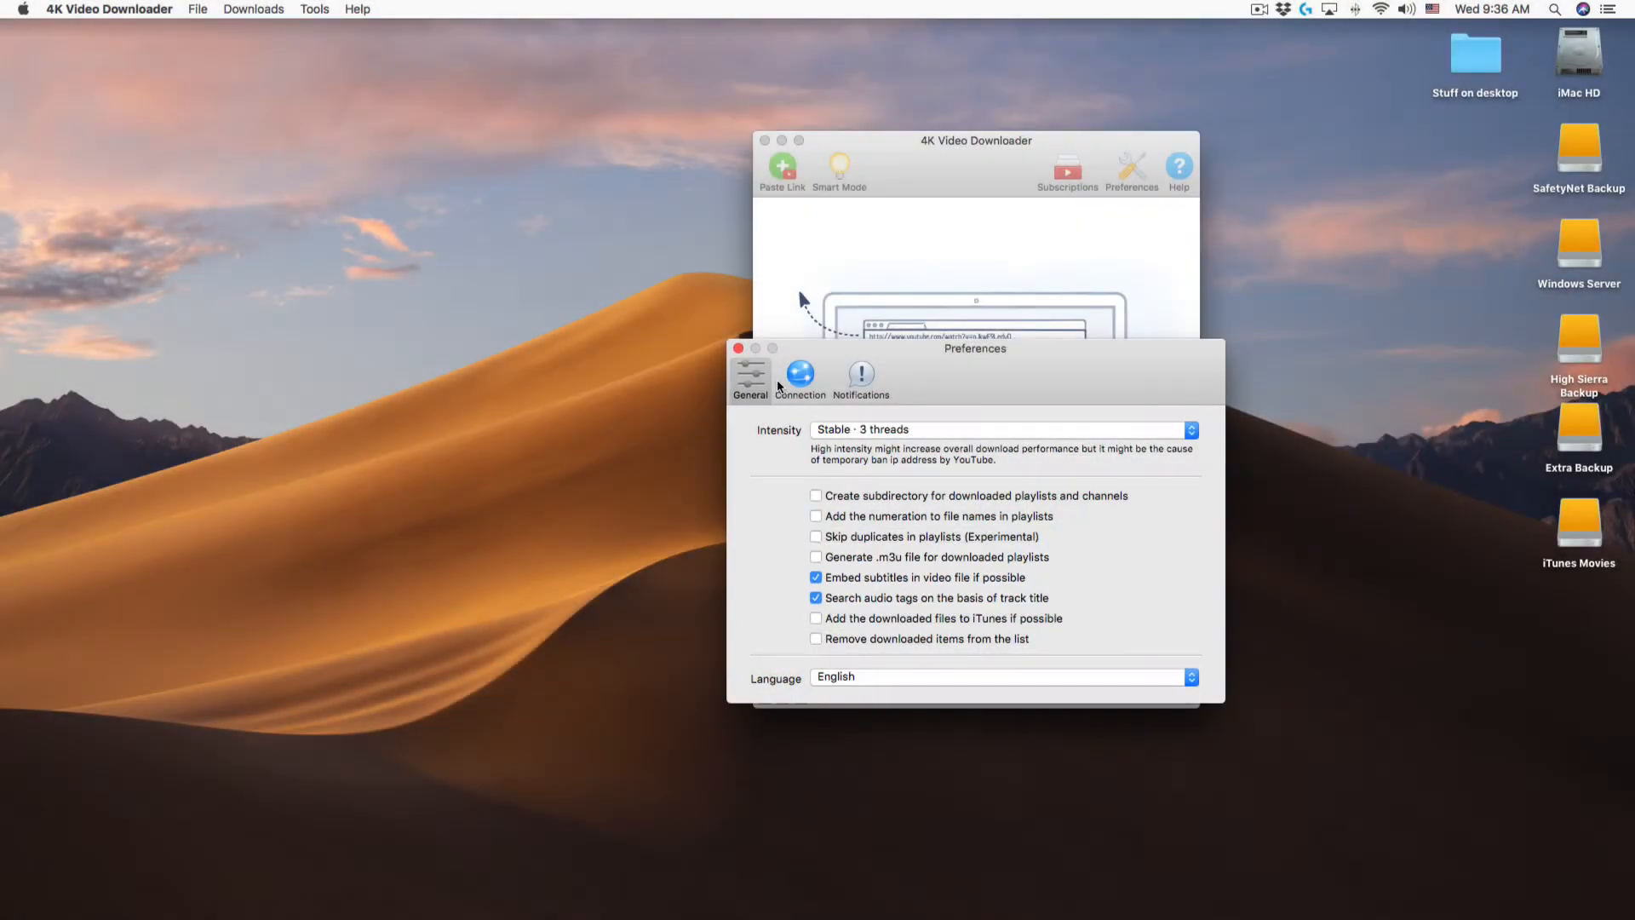
left_click(739, 347)
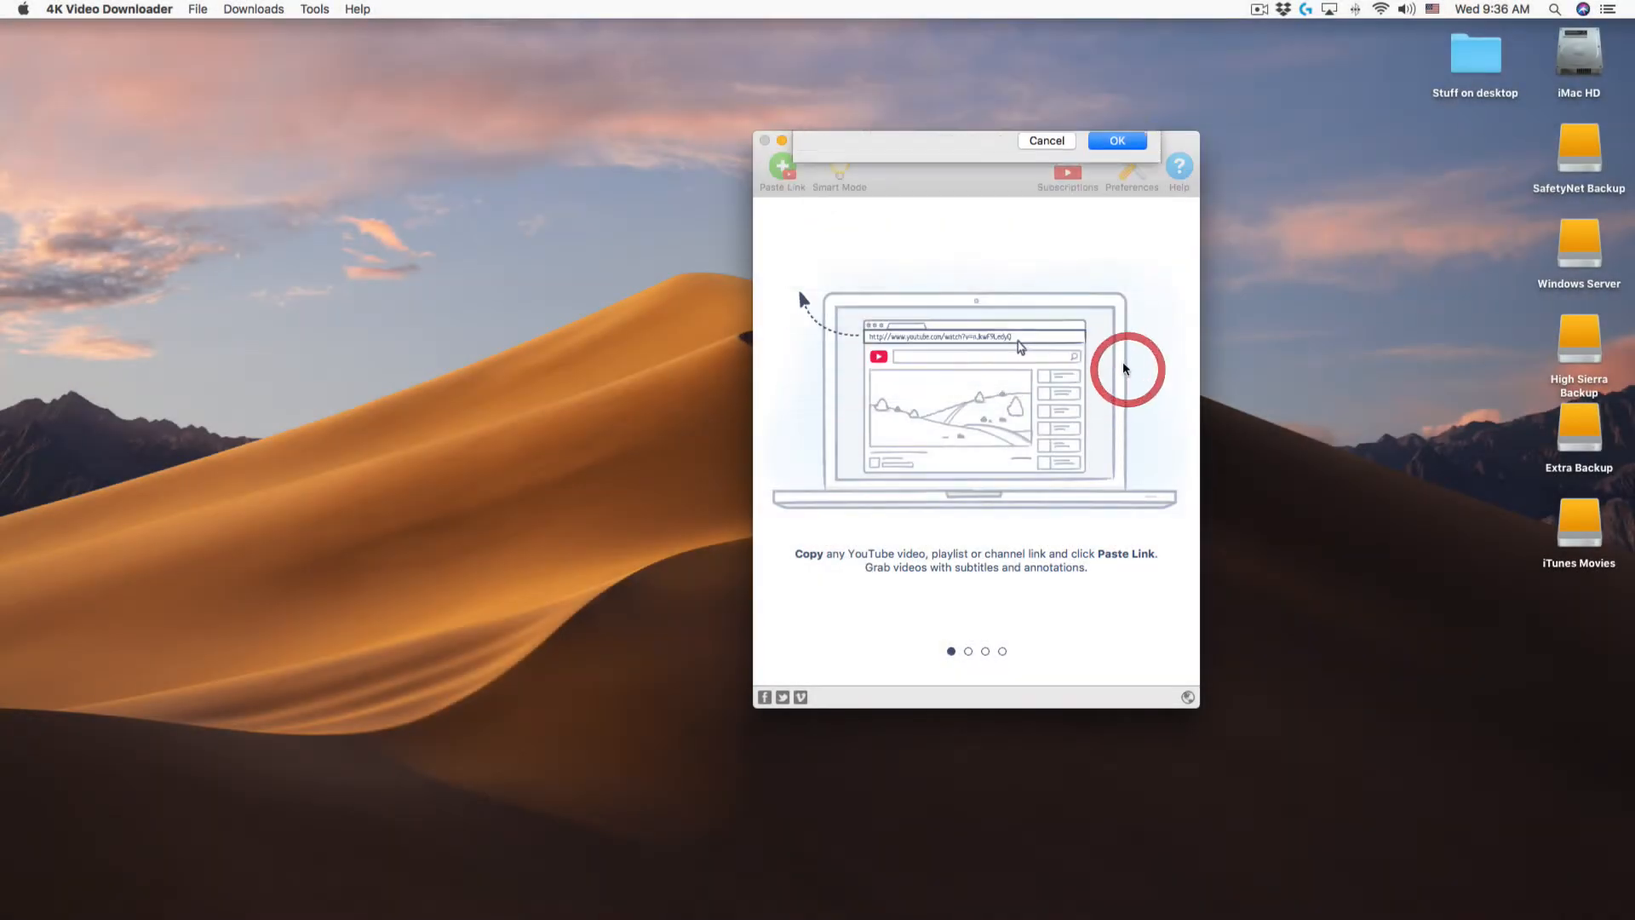
left_click(782, 167)
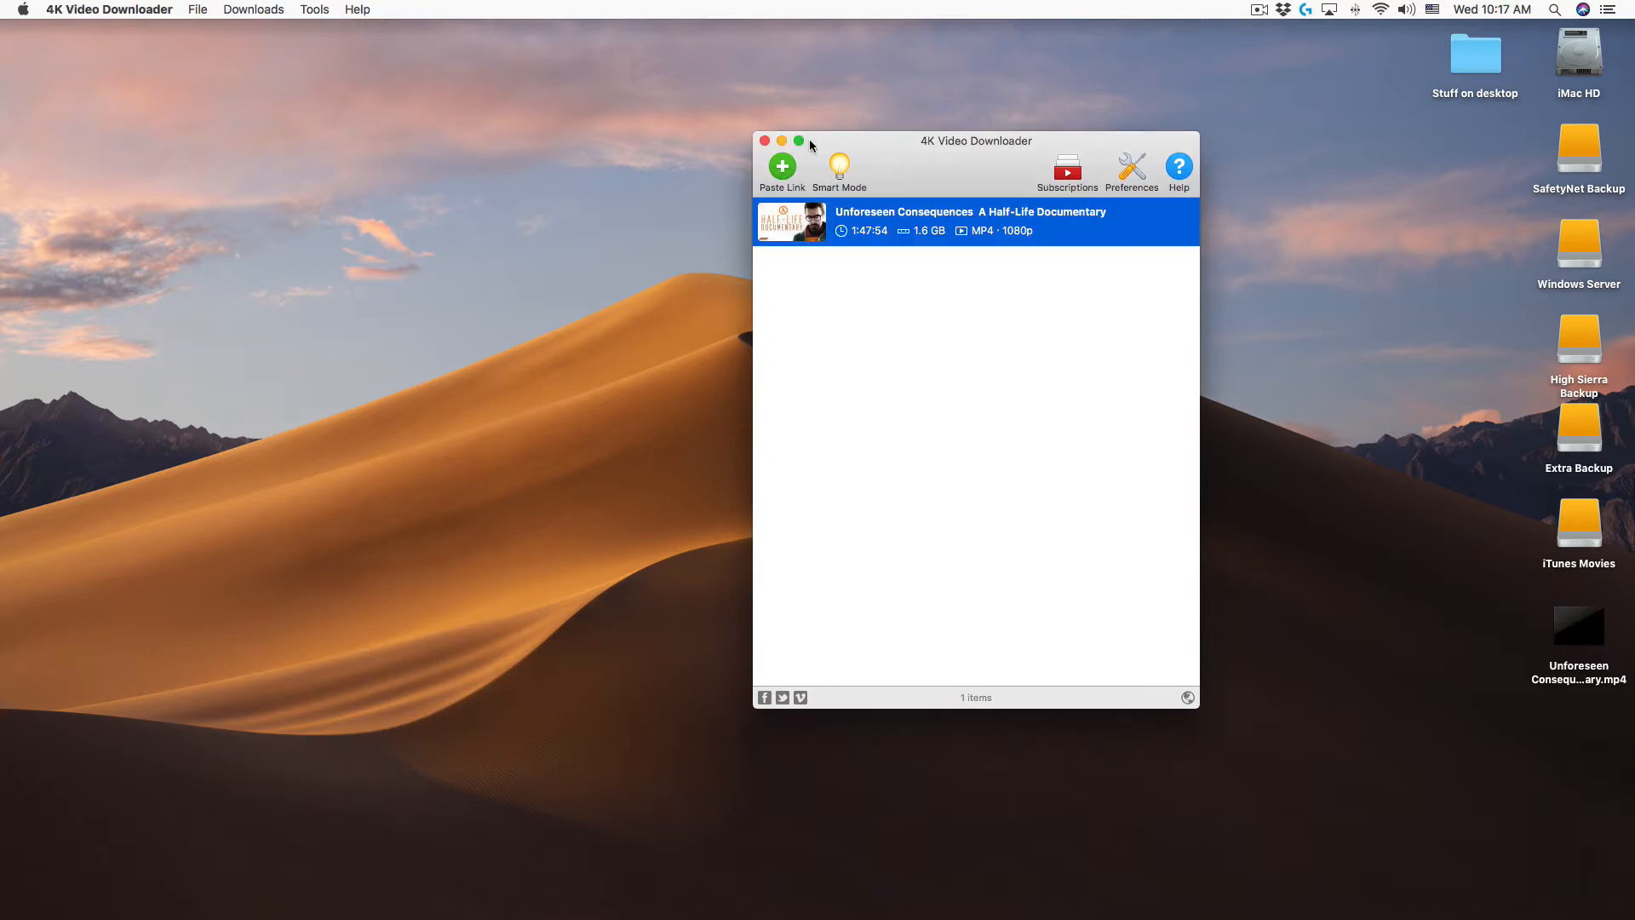
Move the downloaded documentary MP4 to the desktop centre and play it in QuickTime.
left_click(765, 141)
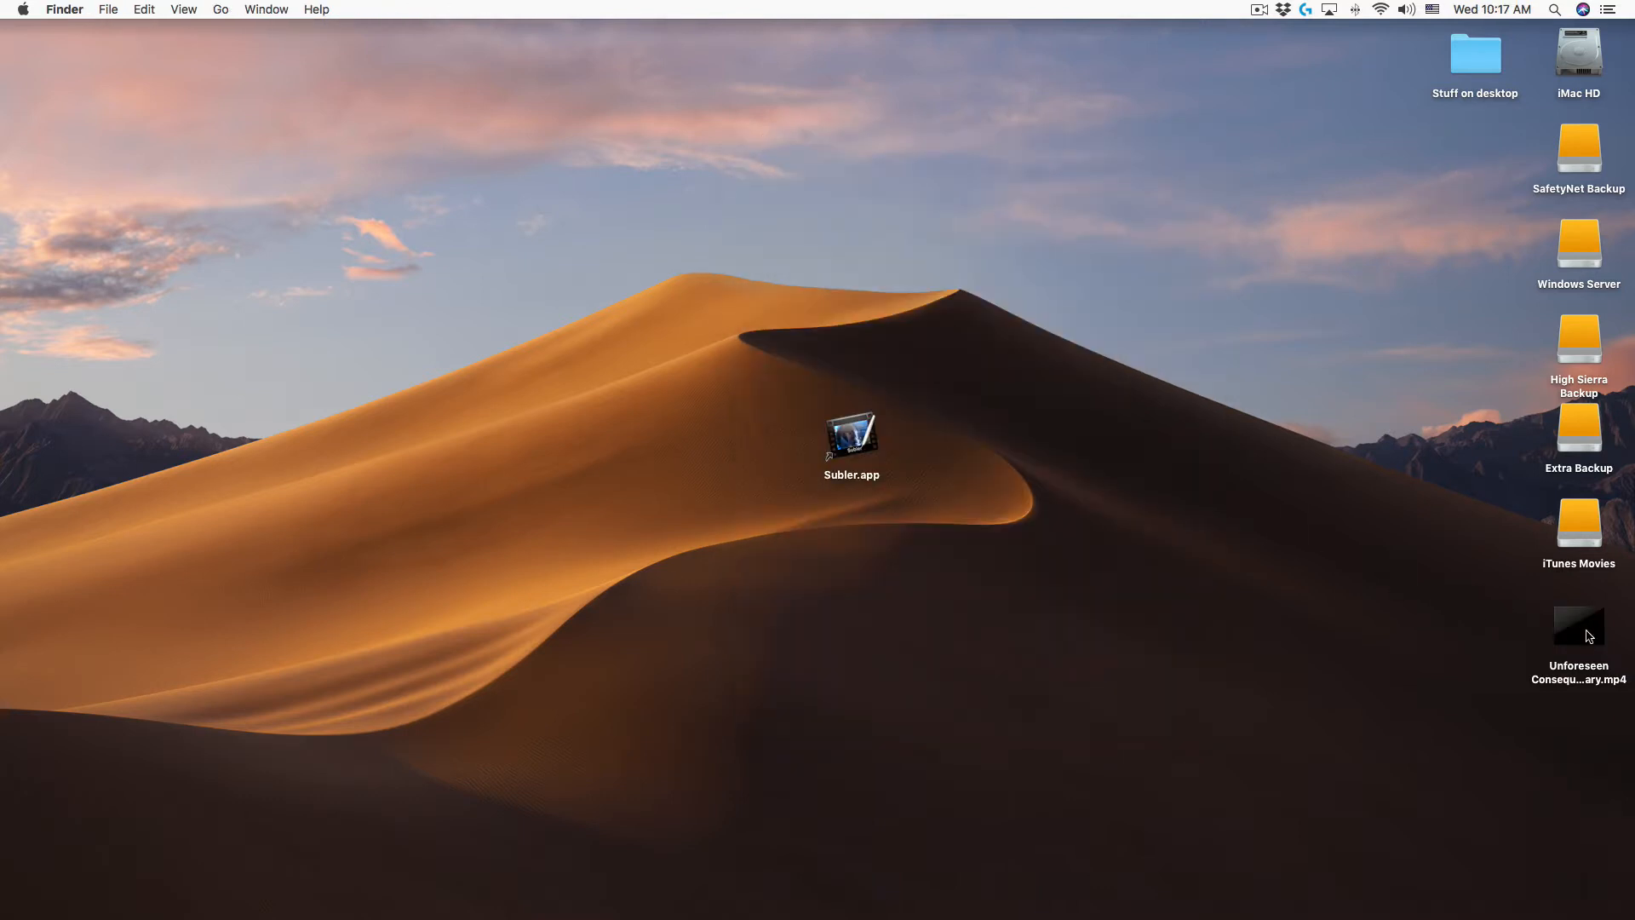
left_click_drag(1581, 625, 1058, 434)
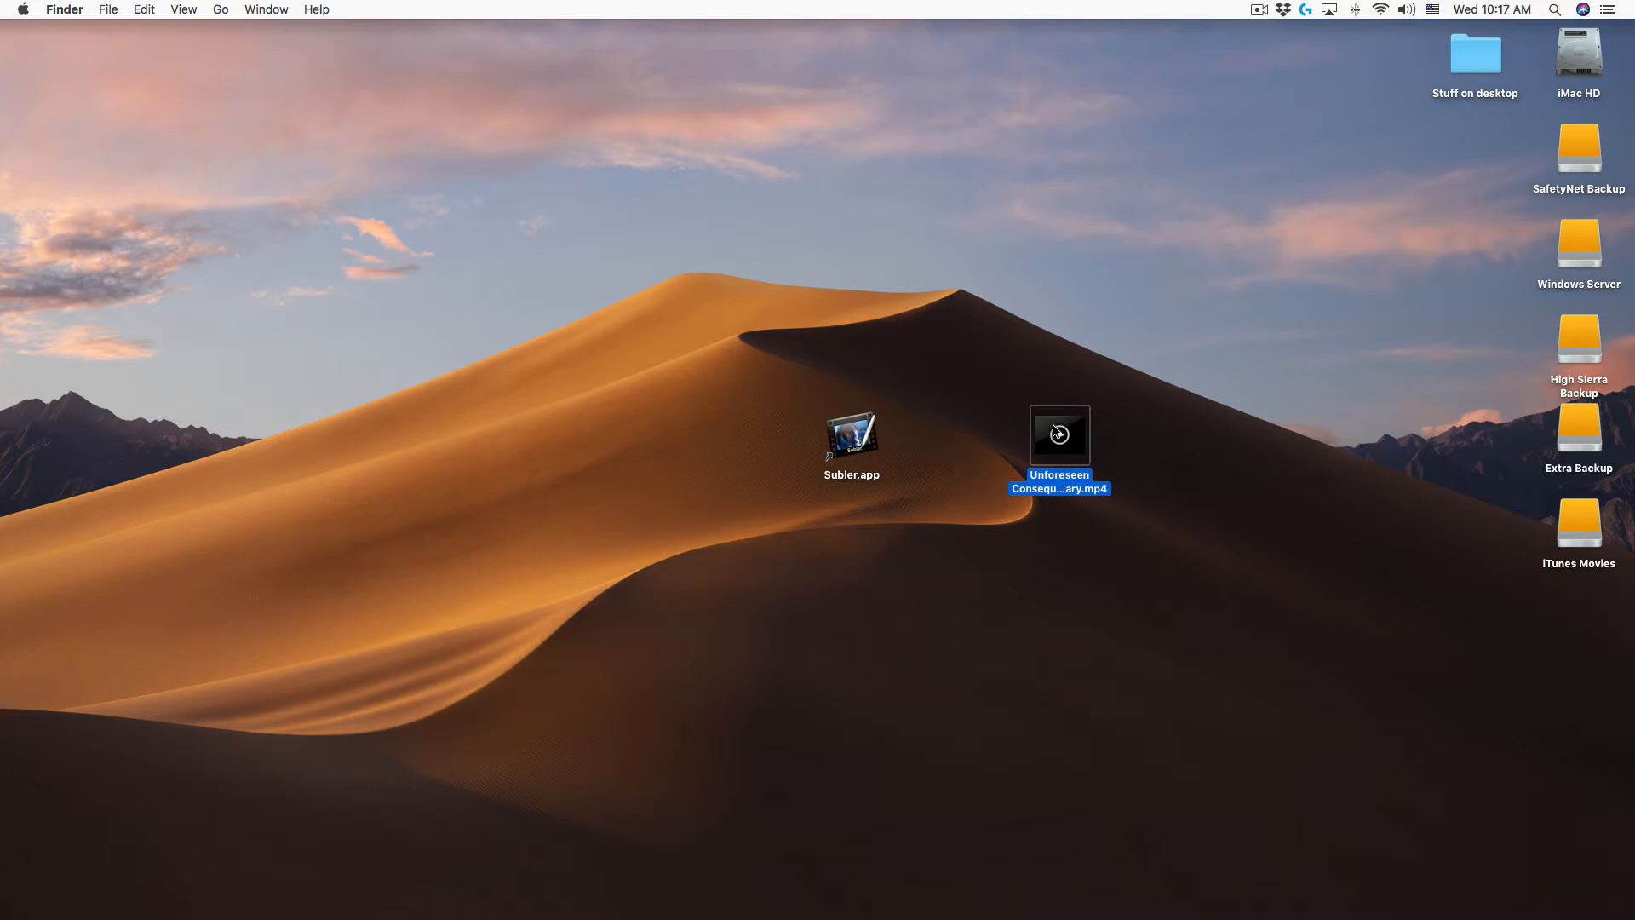
double_click(1058, 434)
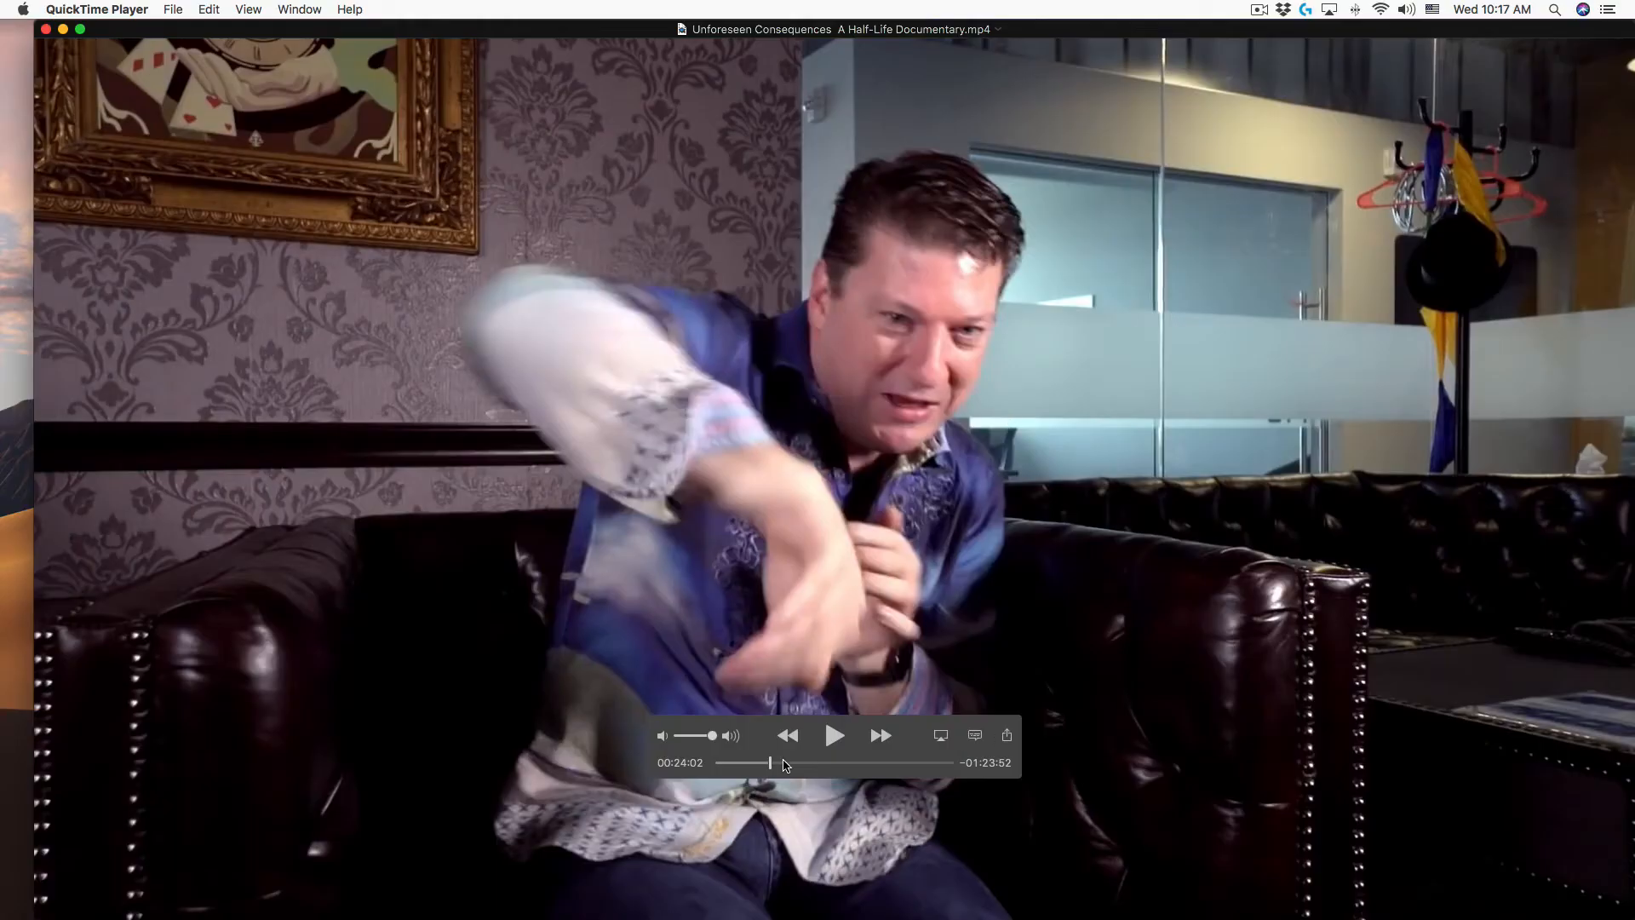
Scrub the QuickTime timeline to another point in the documentary to check playback.
left_click_drag(772, 763, 840, 763)
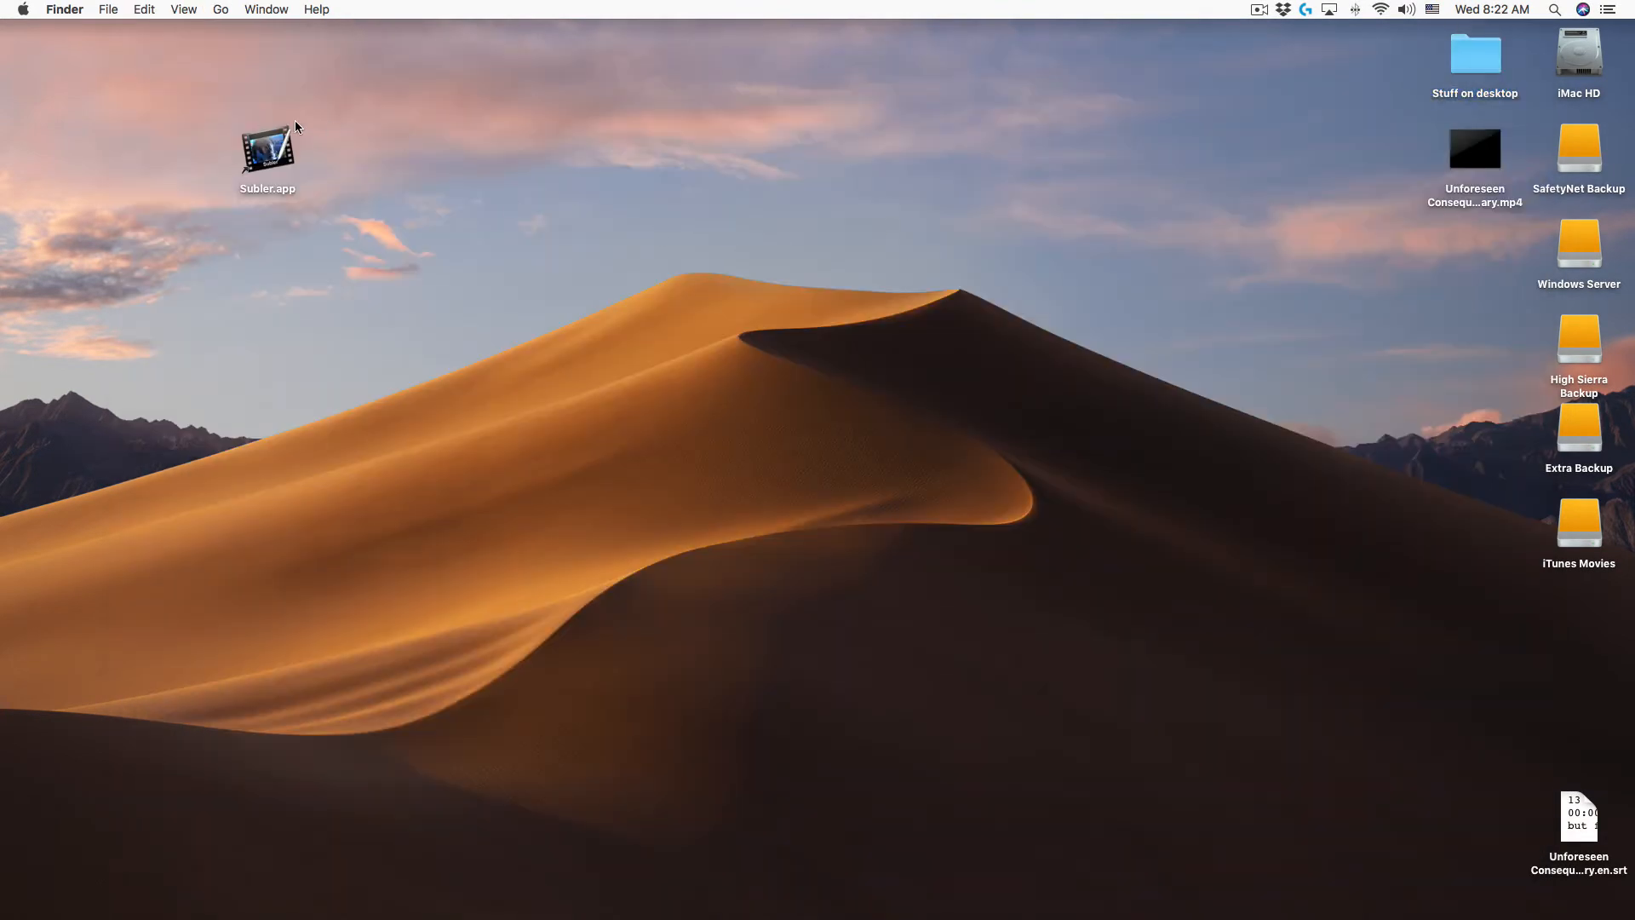
Place the MP4 and .en.srt file beside Subler.app on the desktop and inspect the subtitles in Aegisub.
left_click_drag(268, 150, 852, 433)
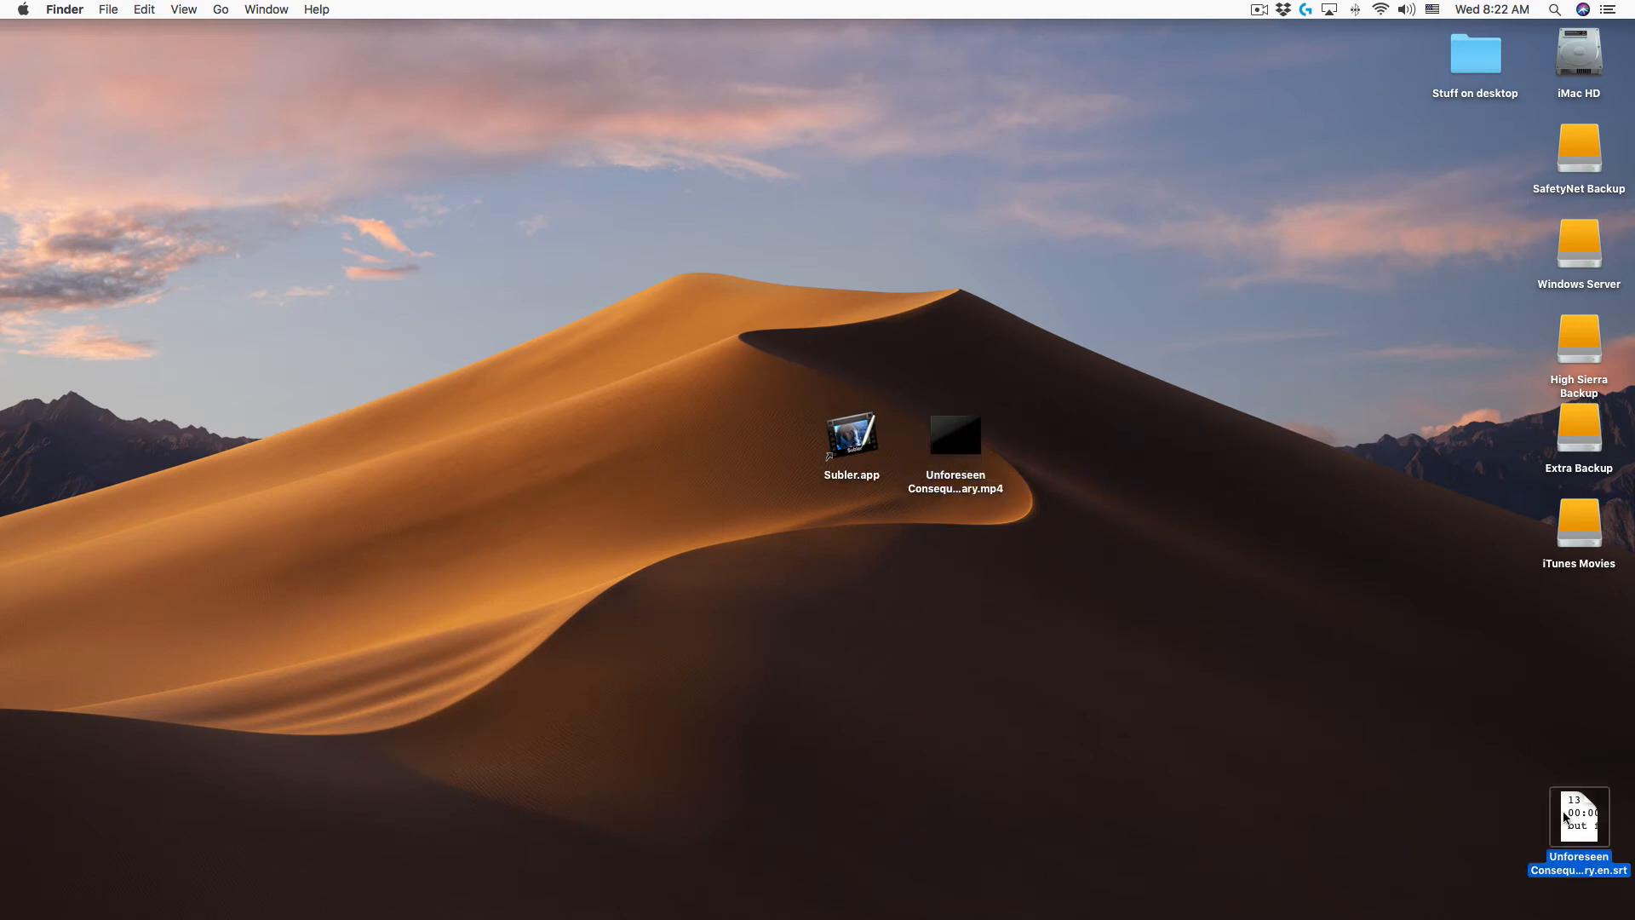
left_click_drag(1577, 815, 1058, 432)
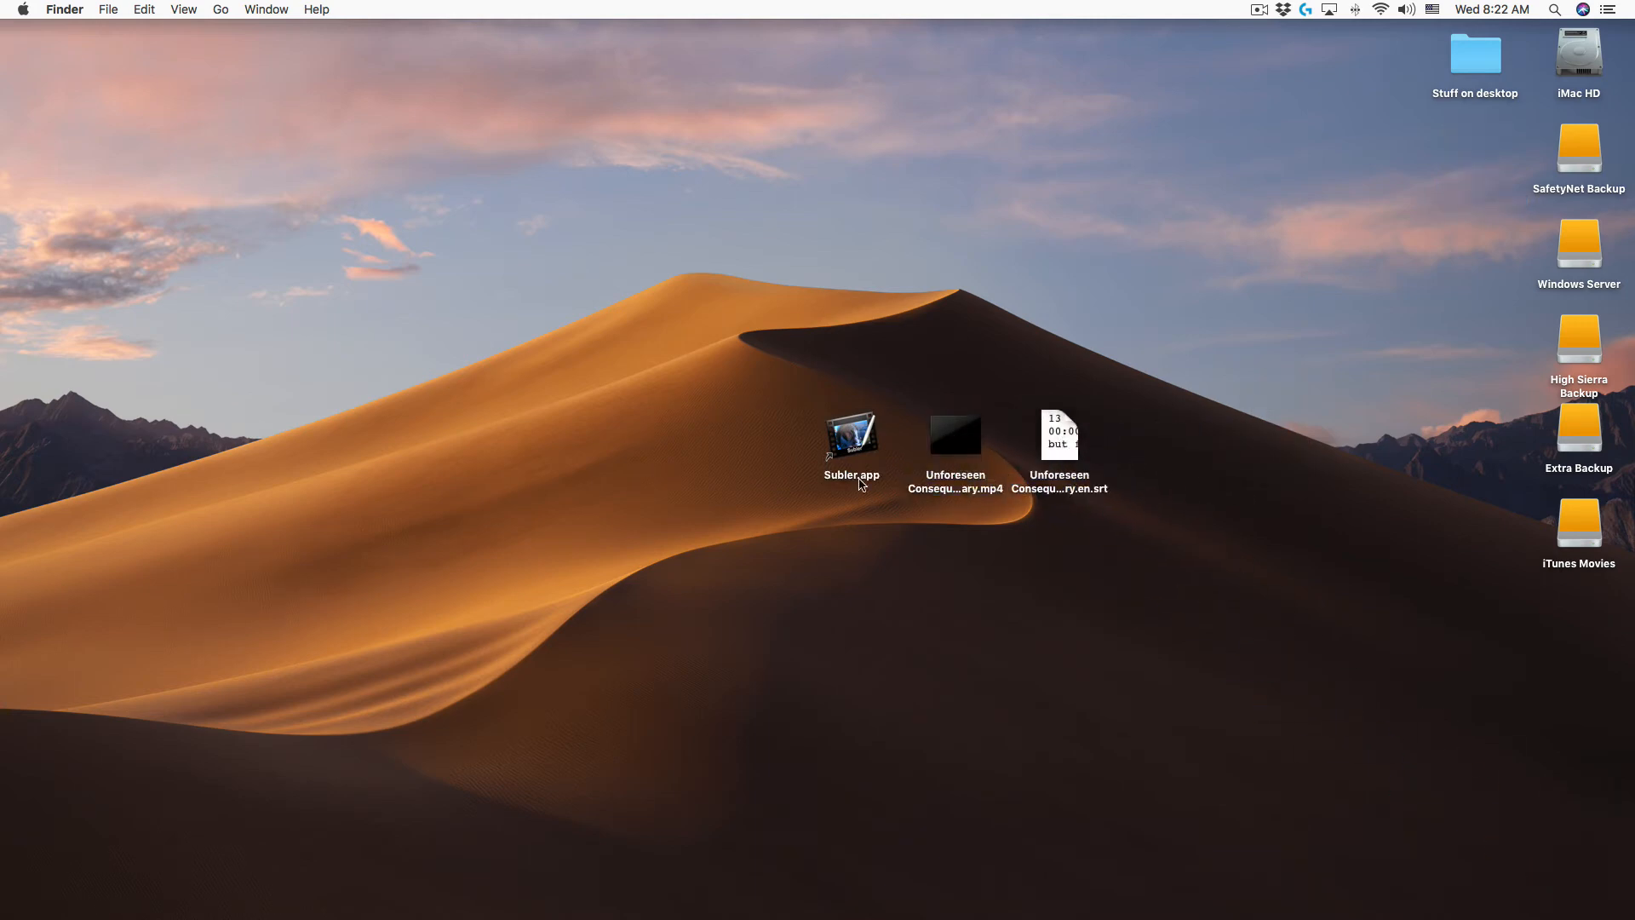
left_click(1060, 434)
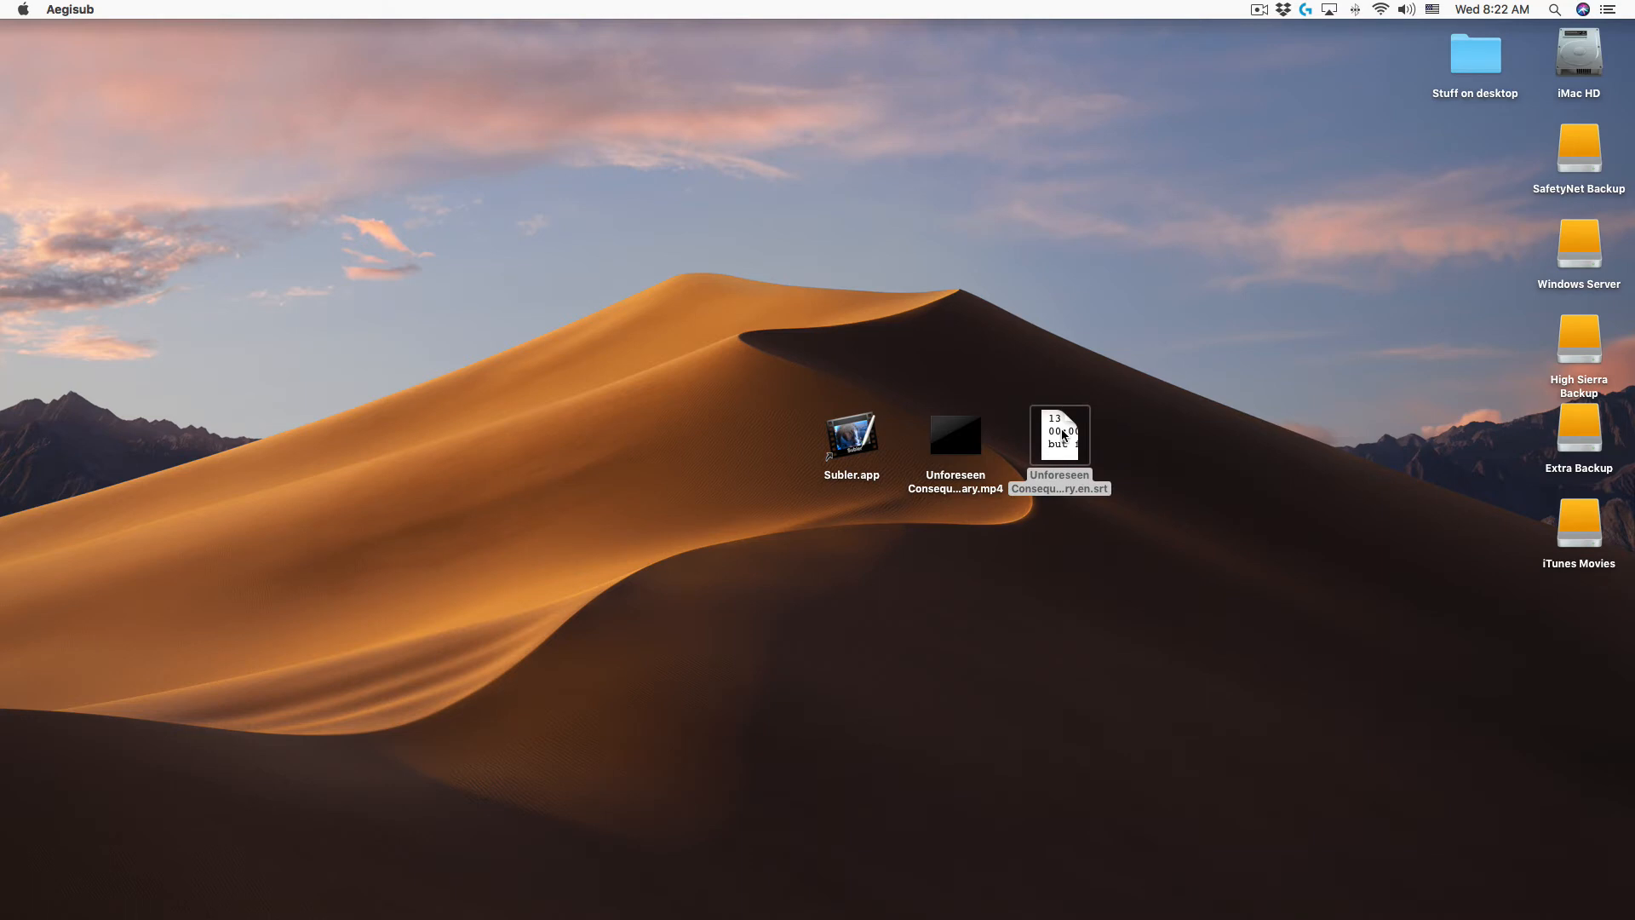
double_click(1057, 434)
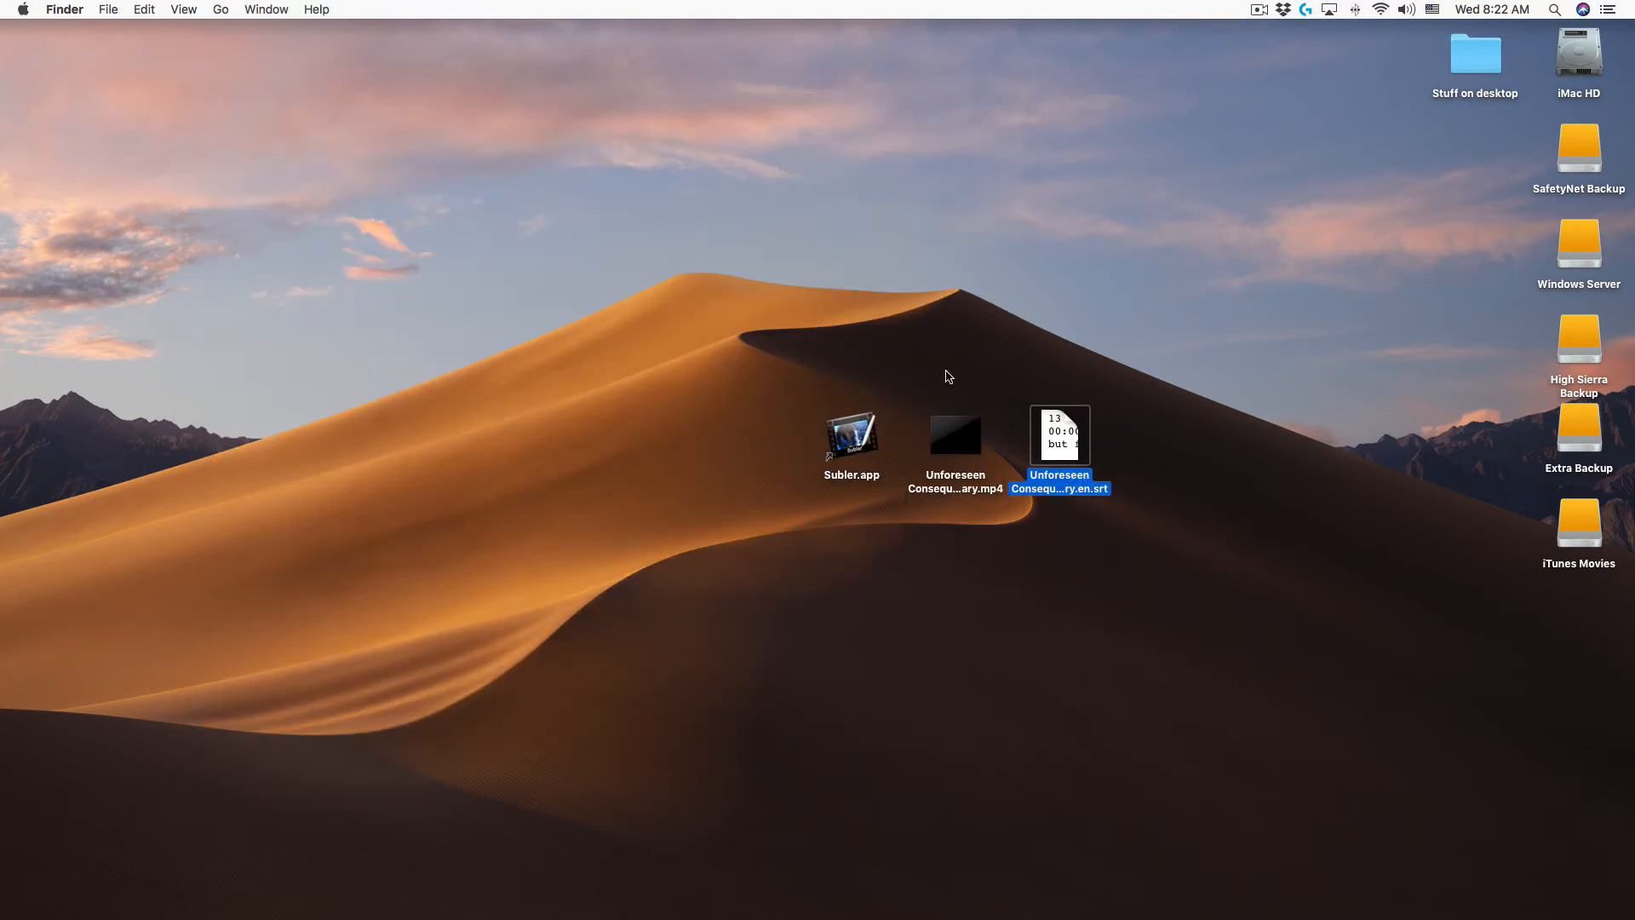
left_click(954, 432)
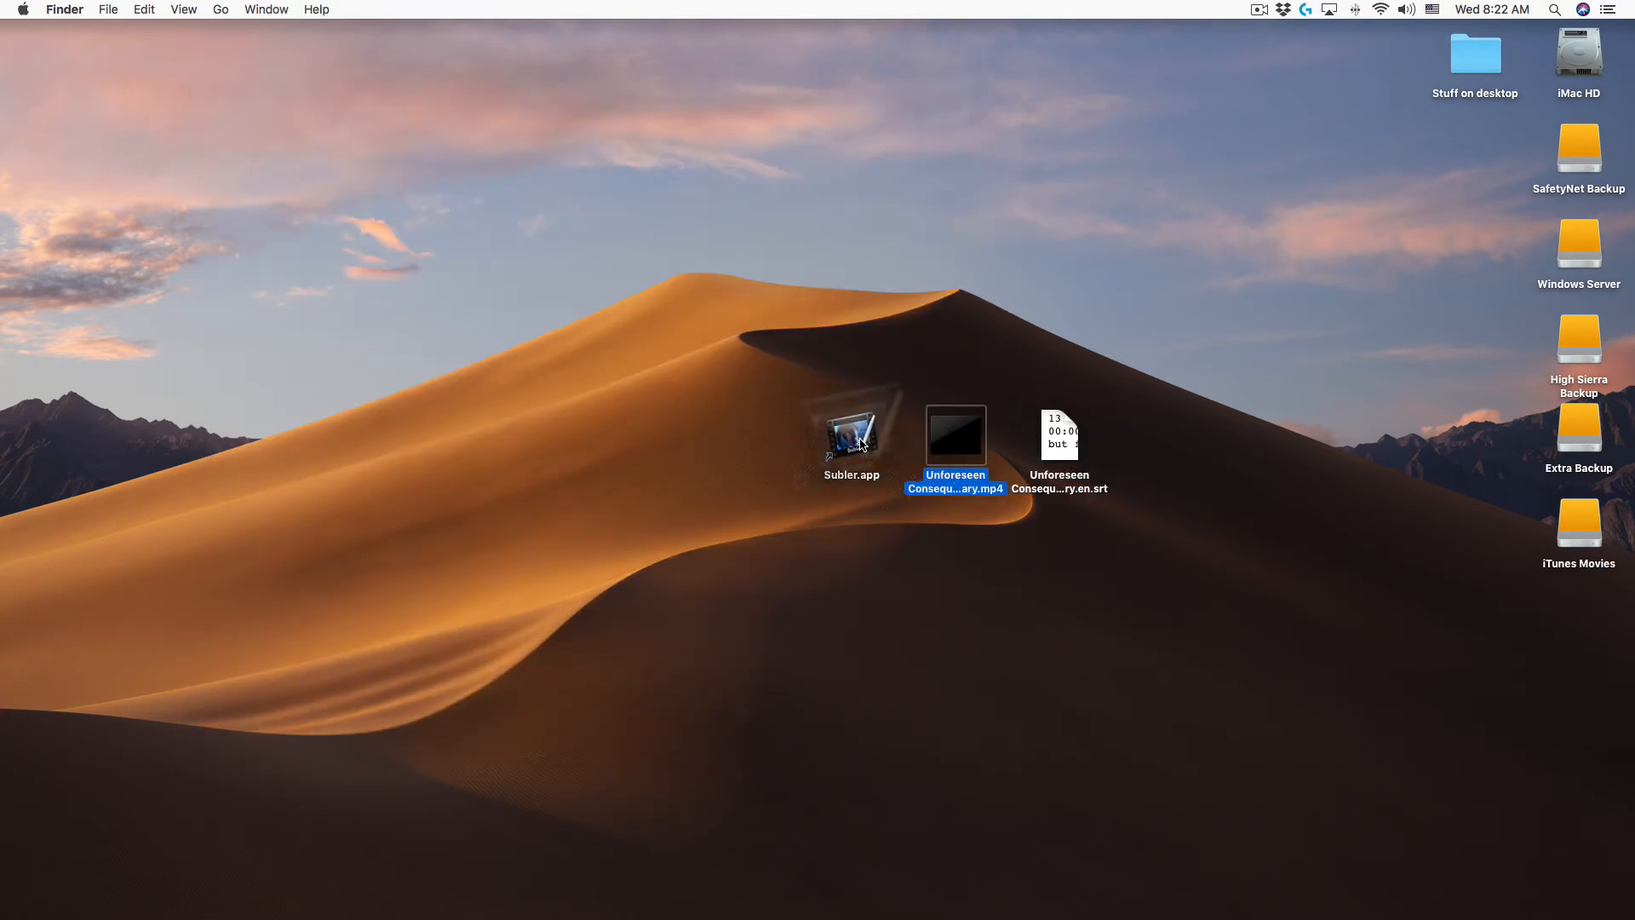
In Subler, add the .en.srt file to the documentary MP4 as a Subtitle Track and close it.
double_click(954, 434)
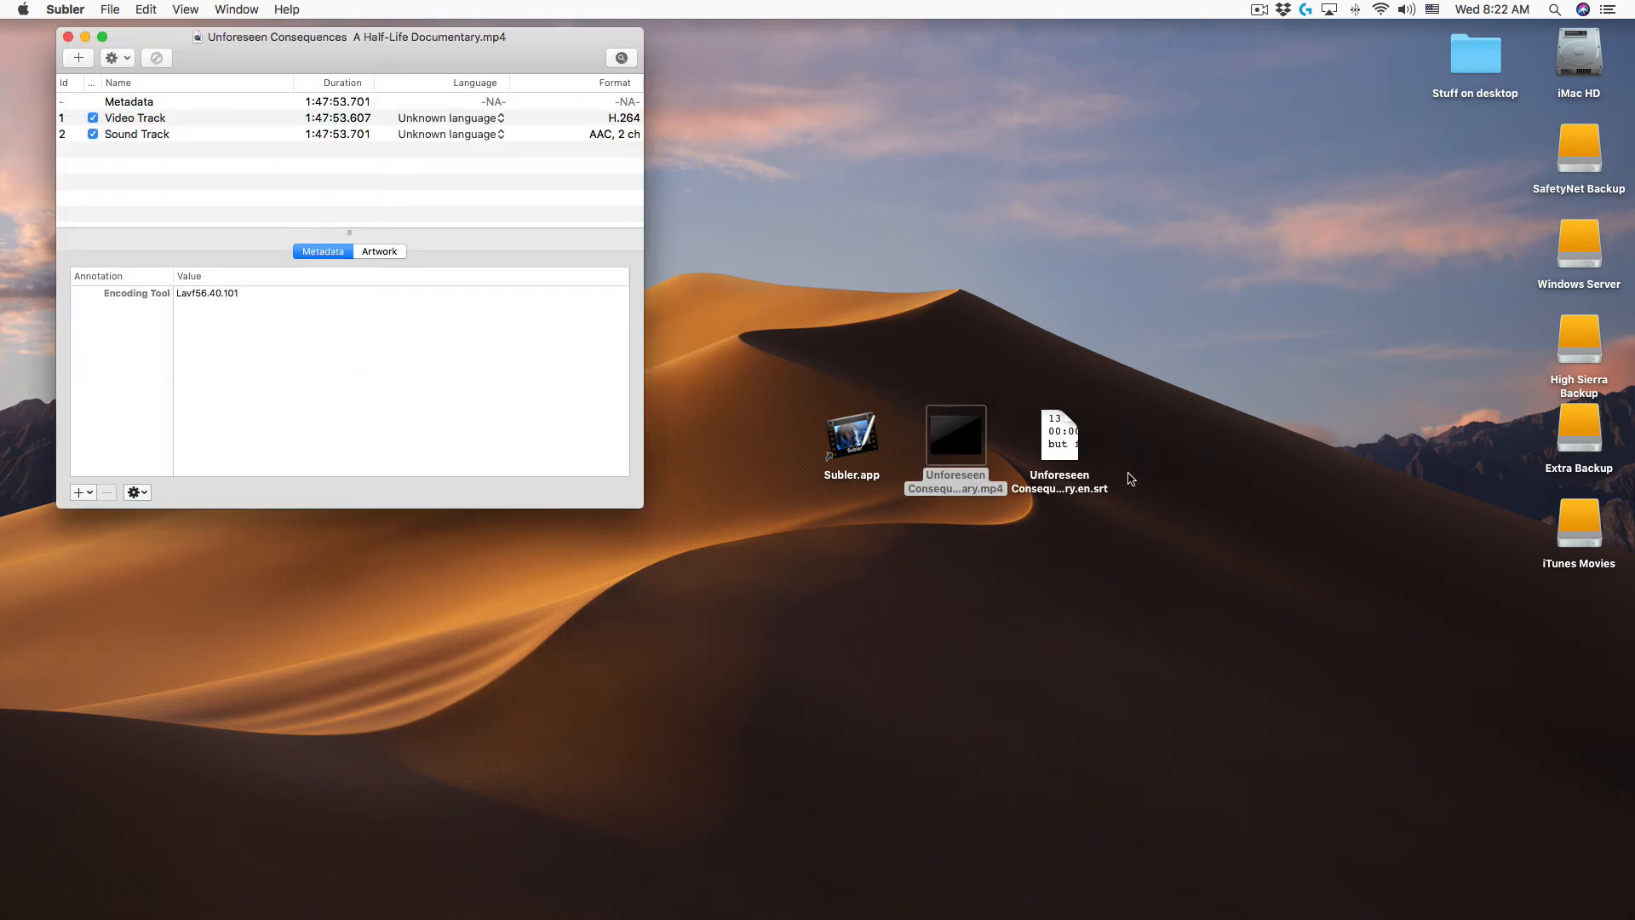
left_click_drag(1058, 432, 380, 187)
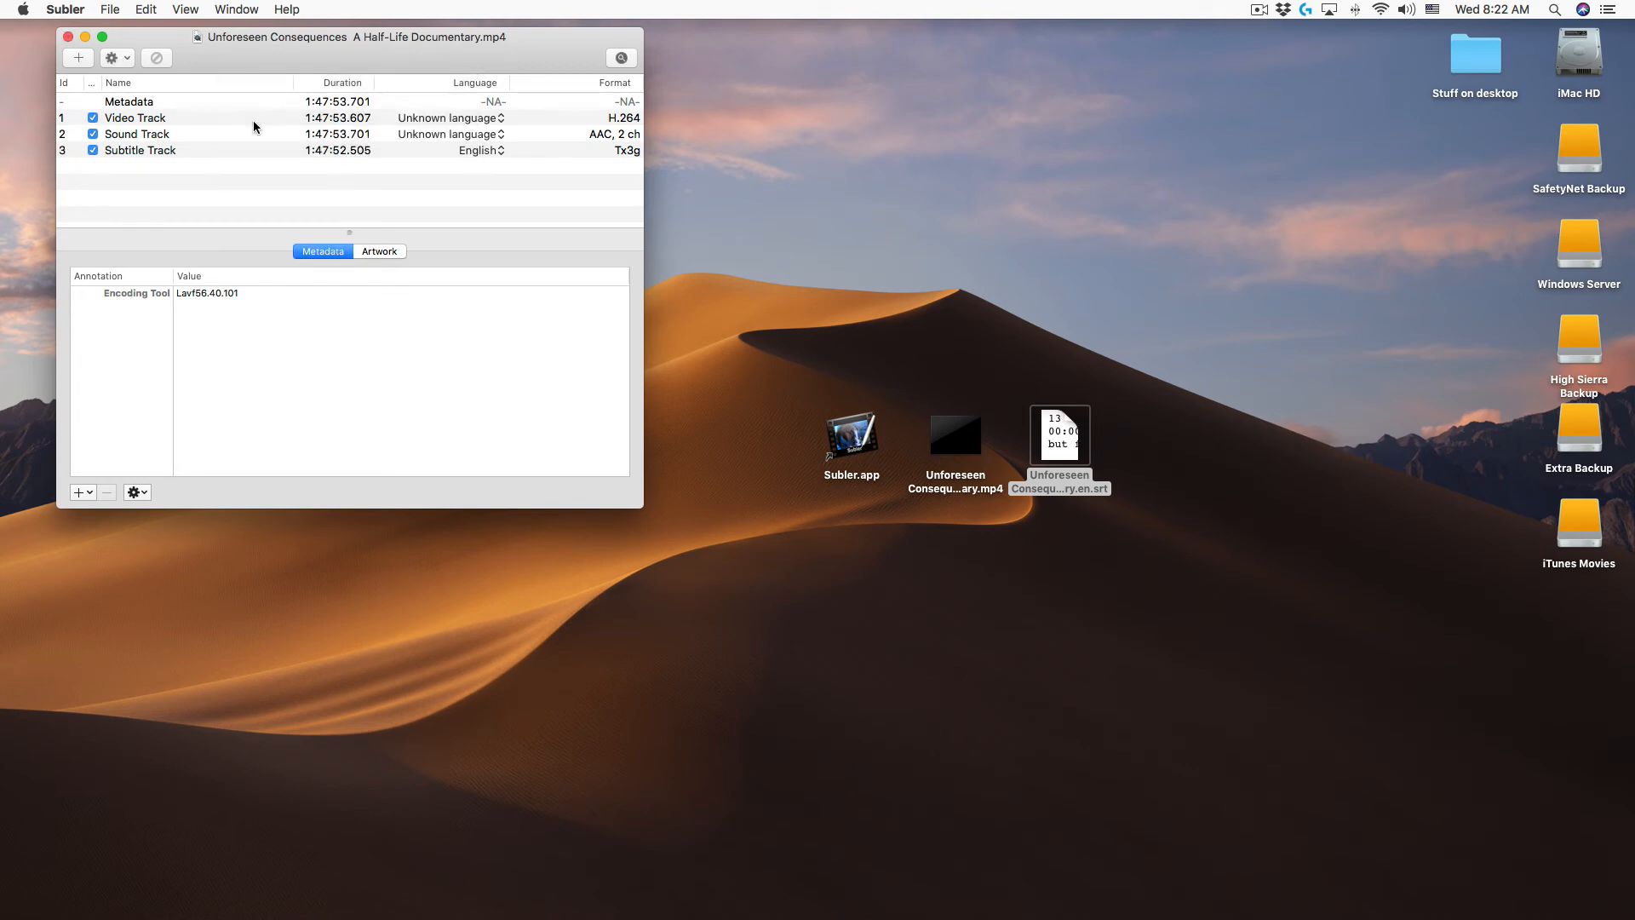
left_click(954, 434)
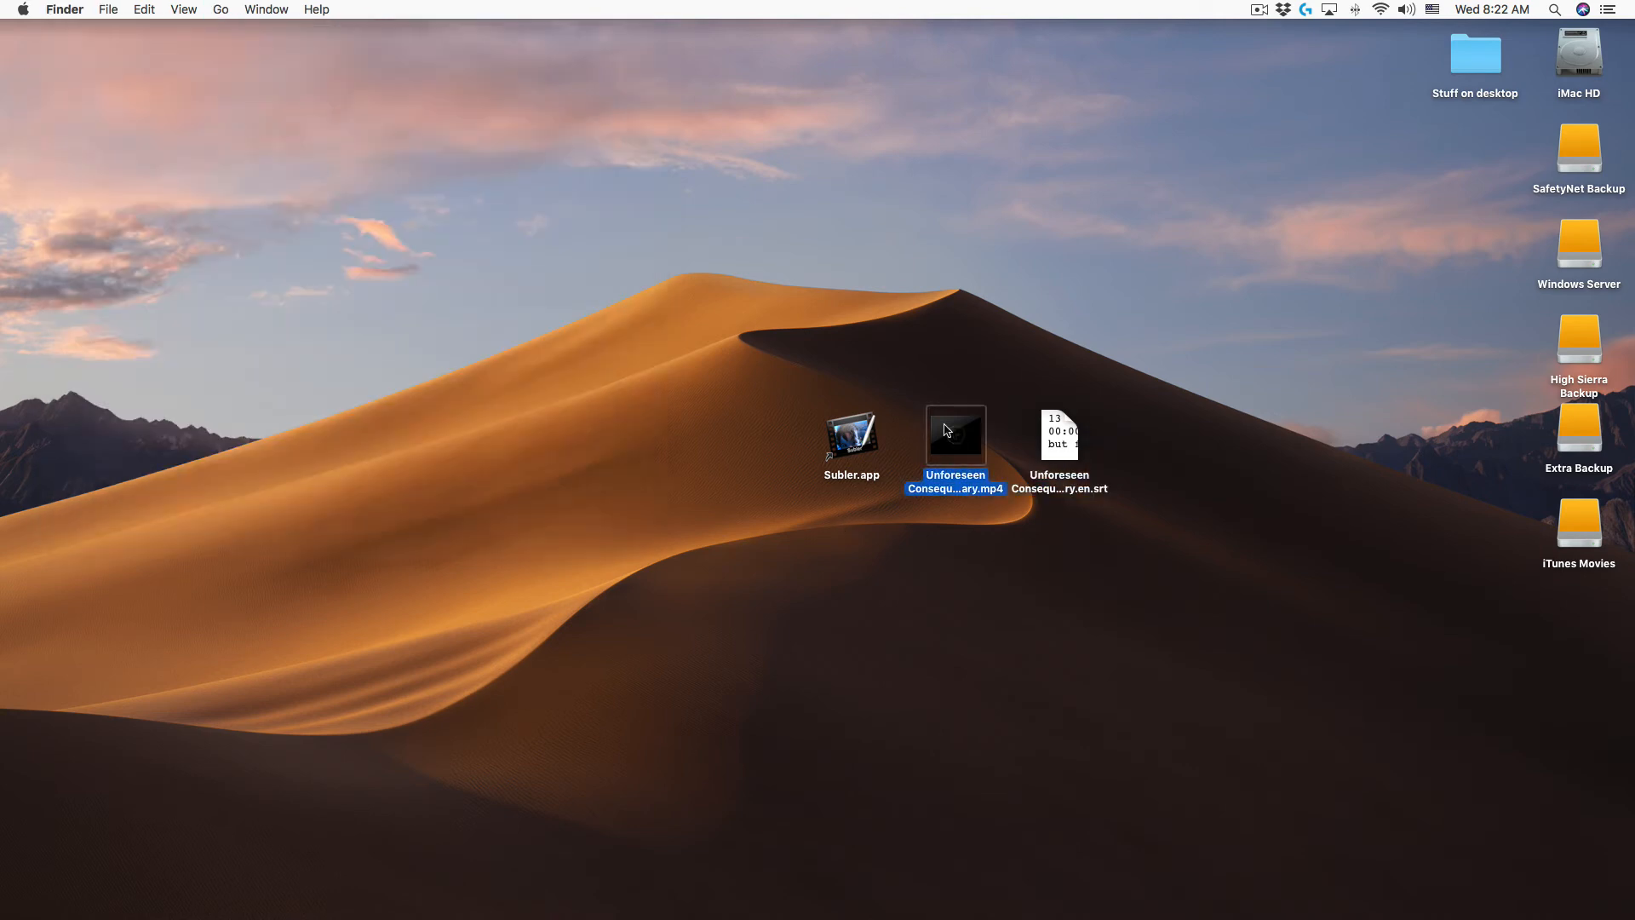
Play the subtitled documentary MP4 in QuickTime Player with English captions displayed.
double_click(954, 434)
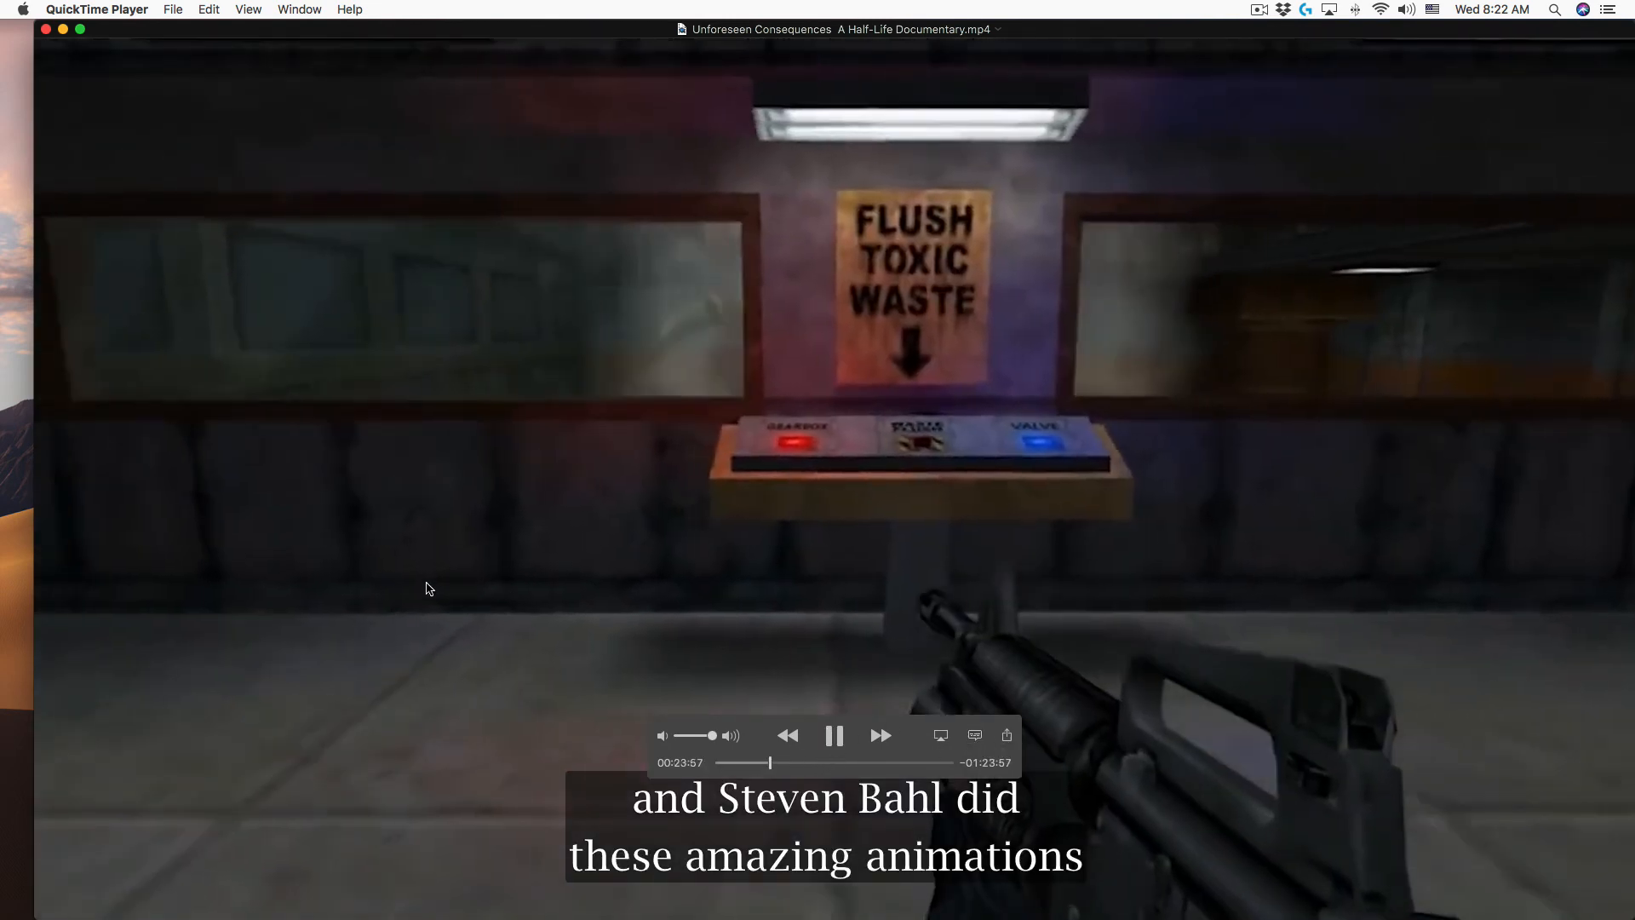